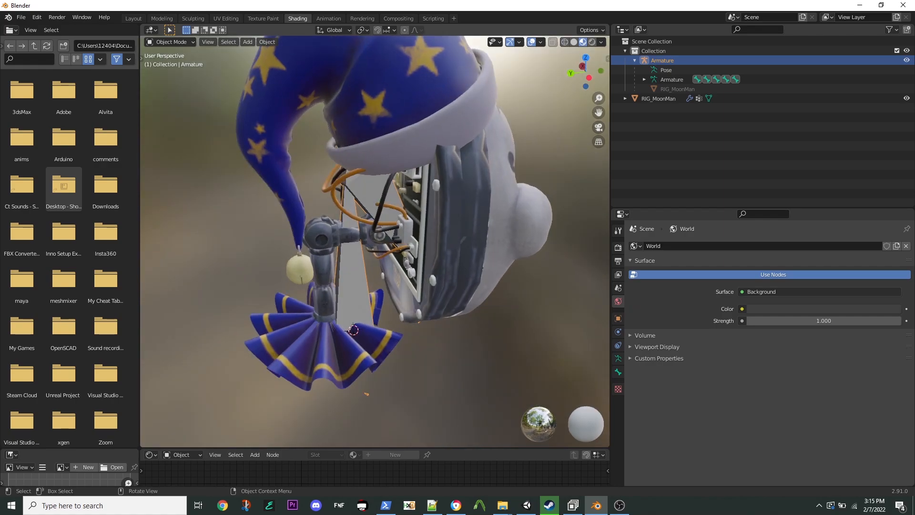
Step: Select the MoonMan head mesh together with its armature and bring up the Ctrl+P parenting options
left_click_drag(354, 330, 343, 319)
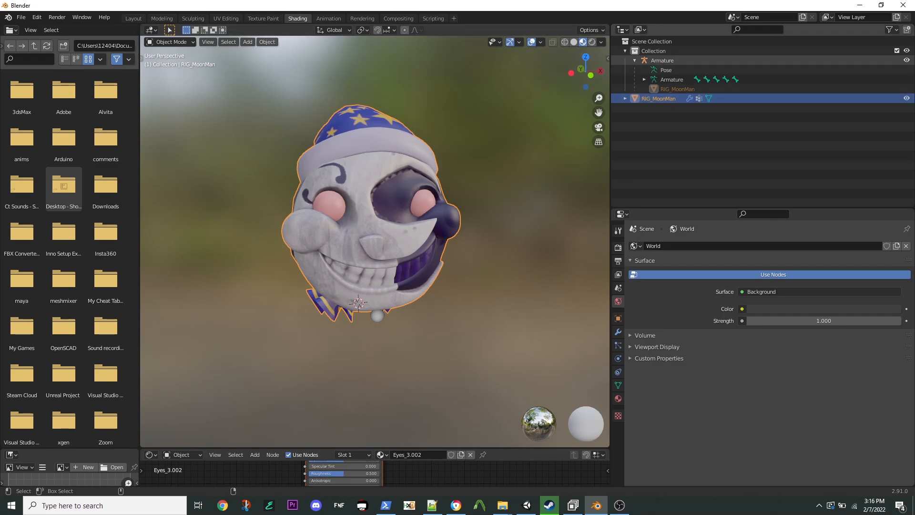
left_click(663, 60)
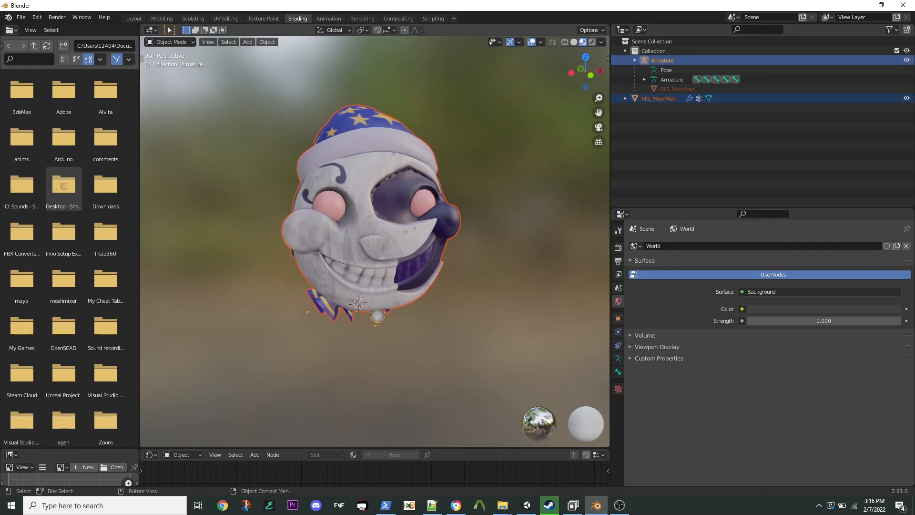
key("ctrl+p")
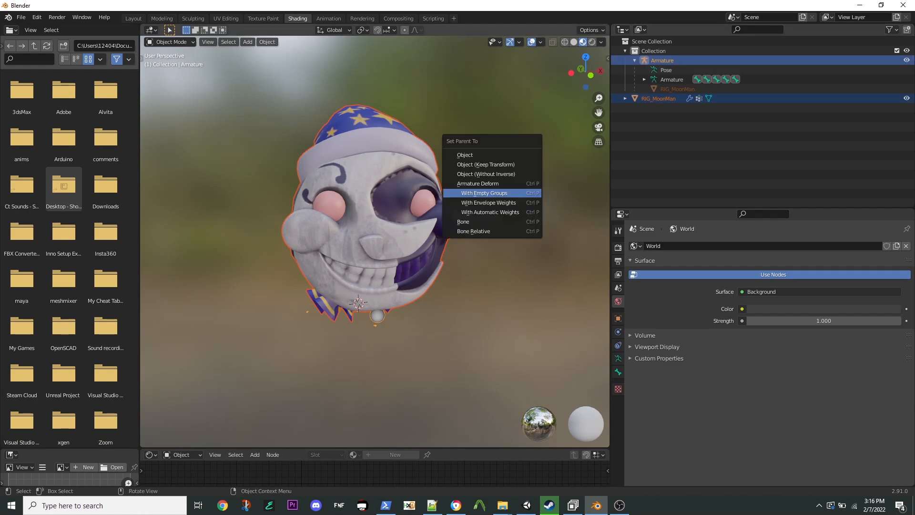
mouse_move(490, 211)
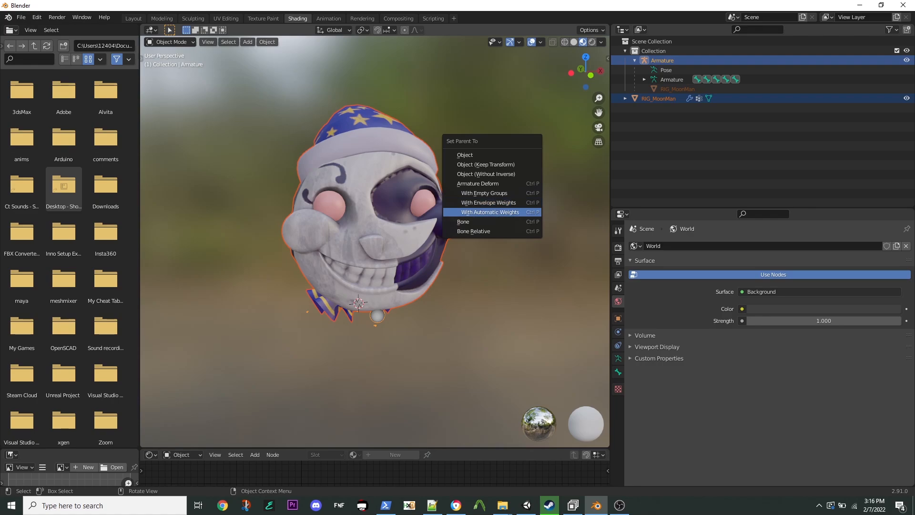
mouse_move(489, 202)
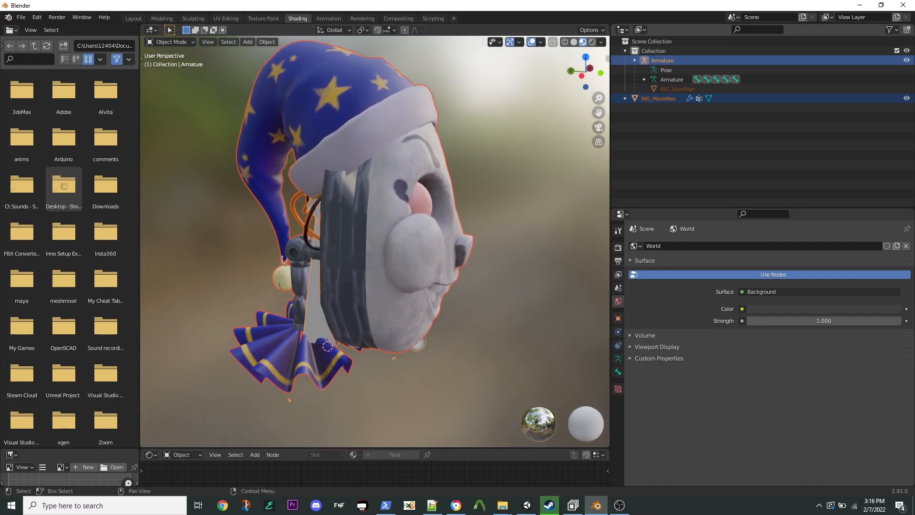
Step: Switch the armature now holding the MoonMan mesh from Object Mode into Pose Mode
left_click(171, 42)
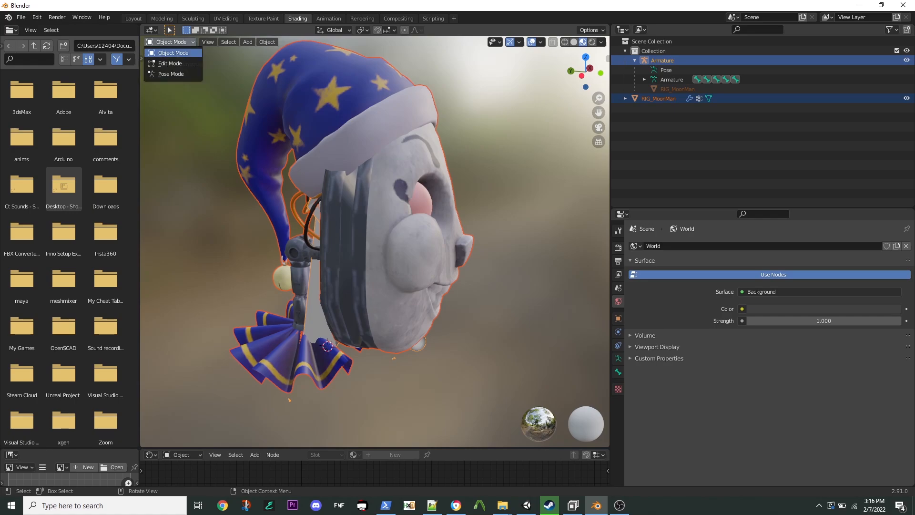
left_click(171, 52)
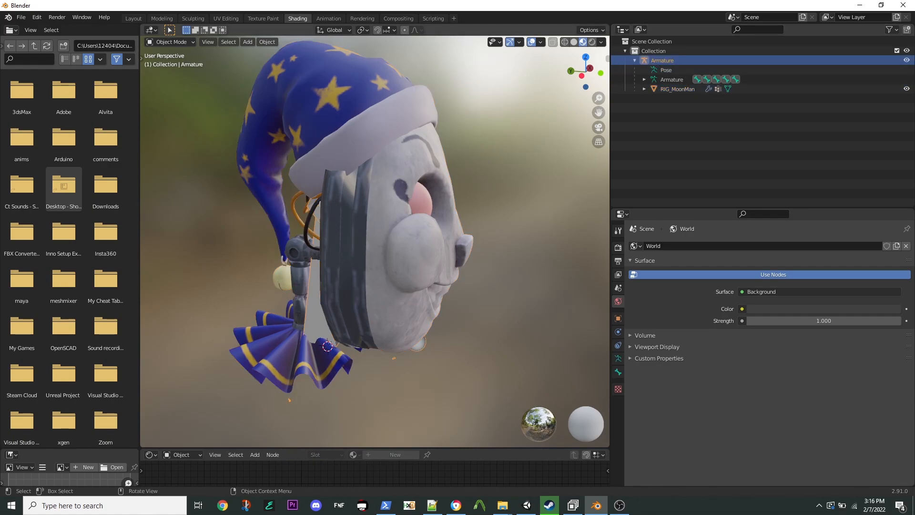
left_click(172, 41)
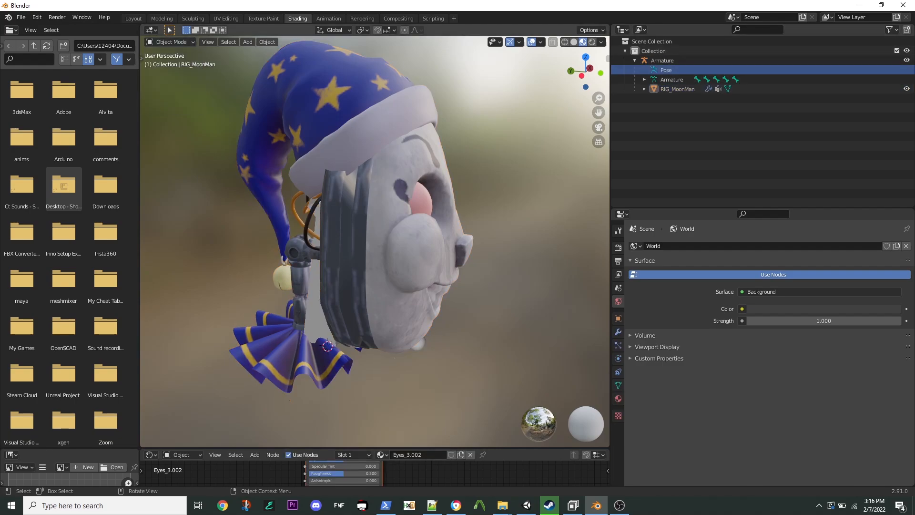
left_click(173, 42)
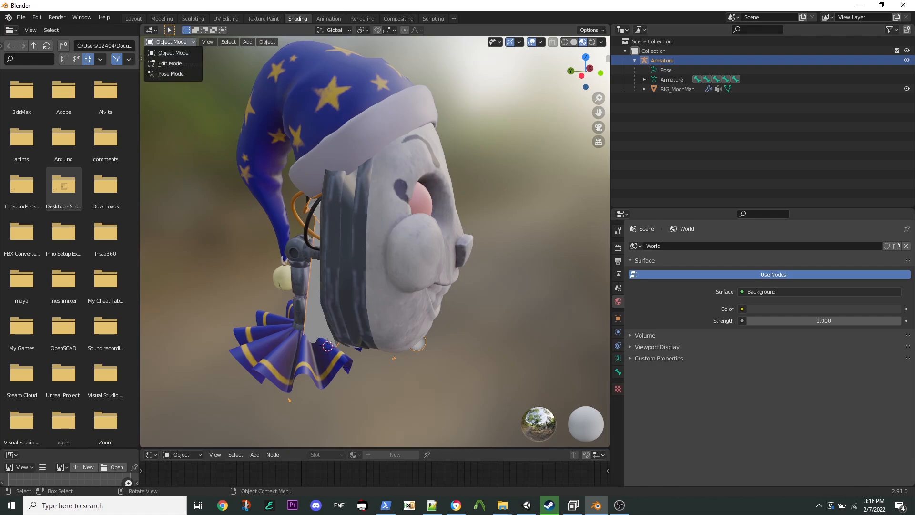
left_click(170, 74)
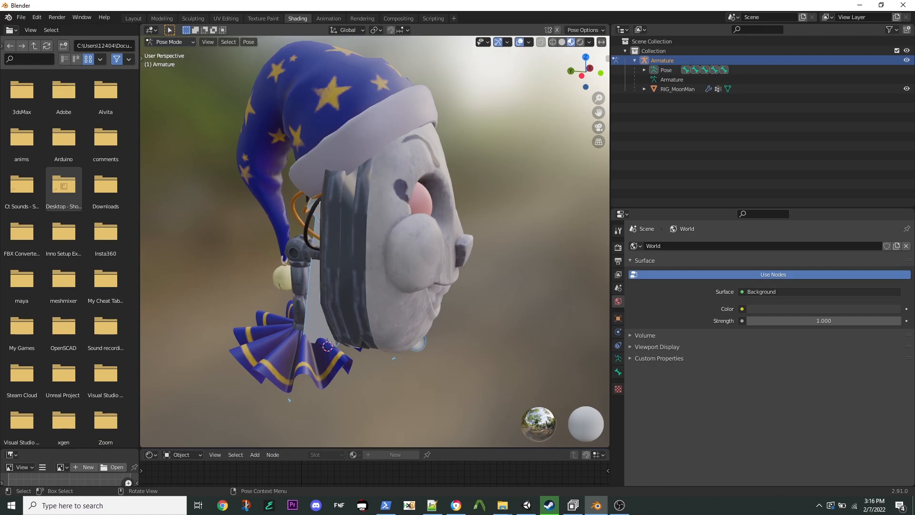
left_click(105, 89)
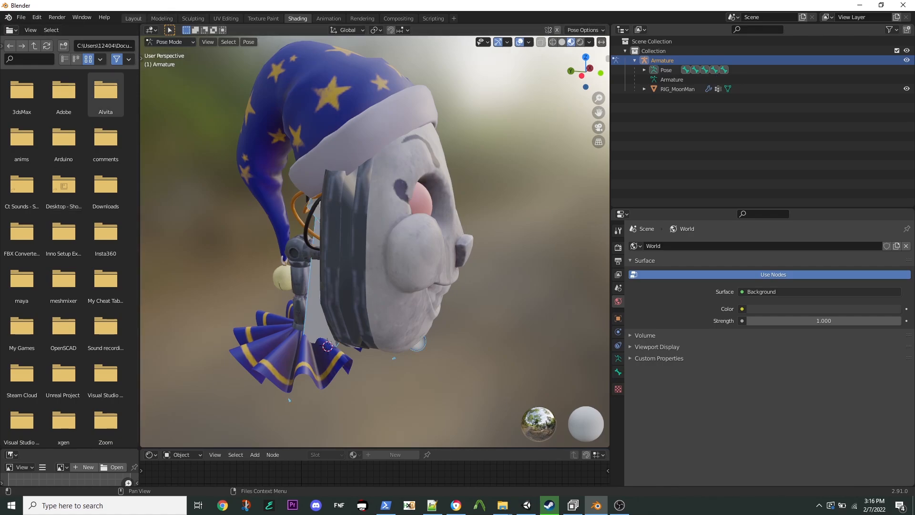
Step: In the Layout workspace, rotate Bone_1 to confirm the head mesh deforms with it
left_click(133, 18)
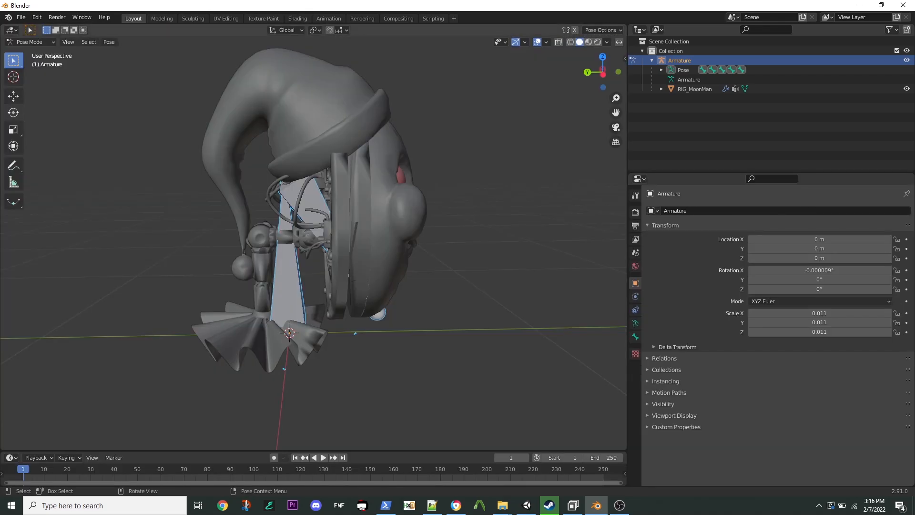
left_click(13, 112)
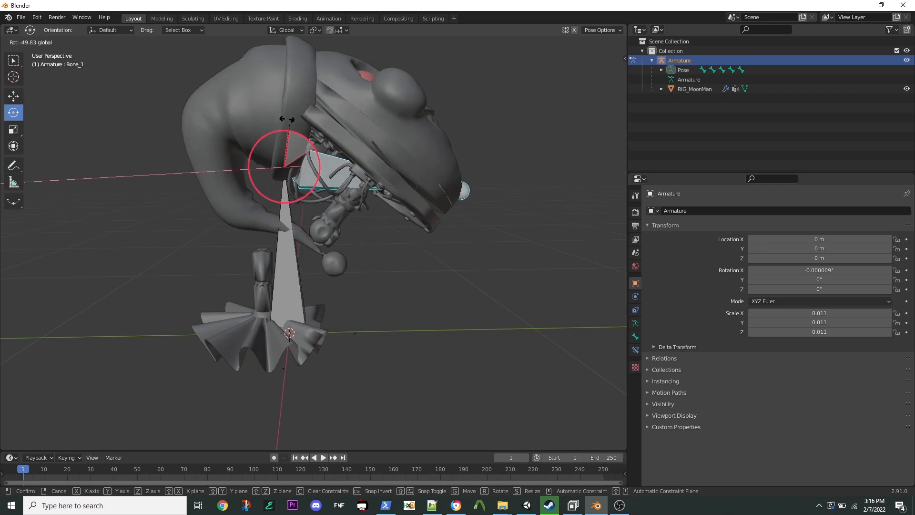
left_click_drag(286, 164, 312, 140)
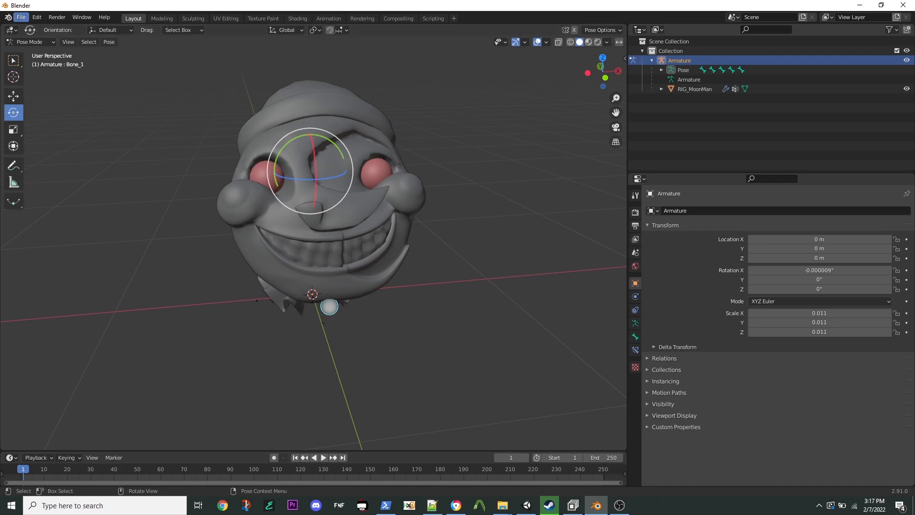
Step: Export the rigged head as humanhead5.fbx to D:\ARBS2\Arbsbuild\Assets with armature options expanded
left_click(21, 17)
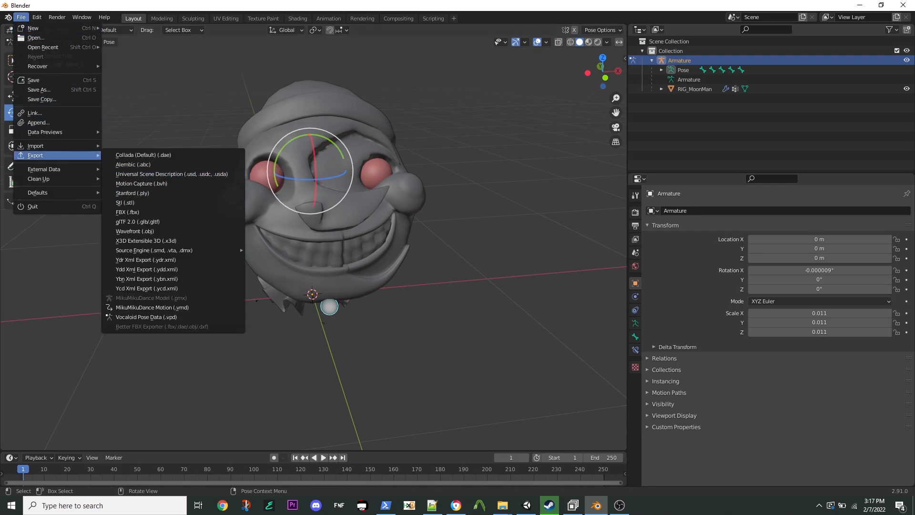
left_click(127, 211)
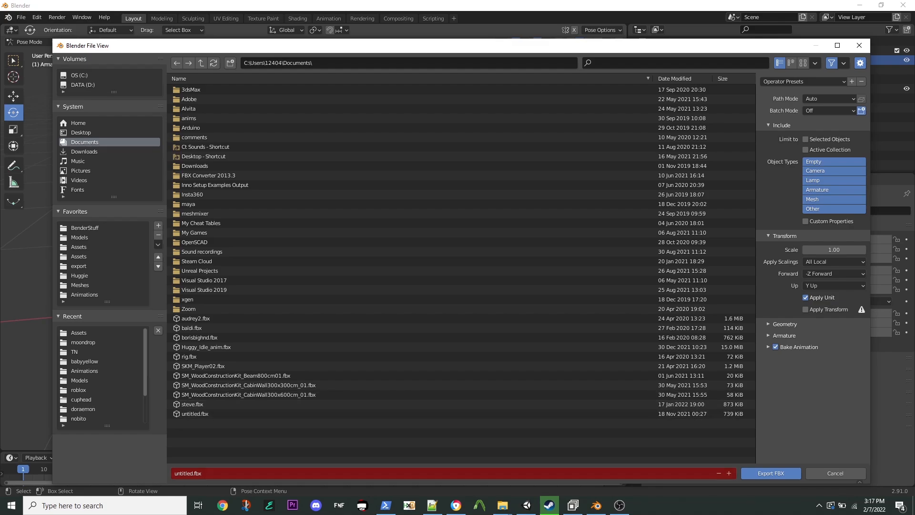
left_click(236, 375)
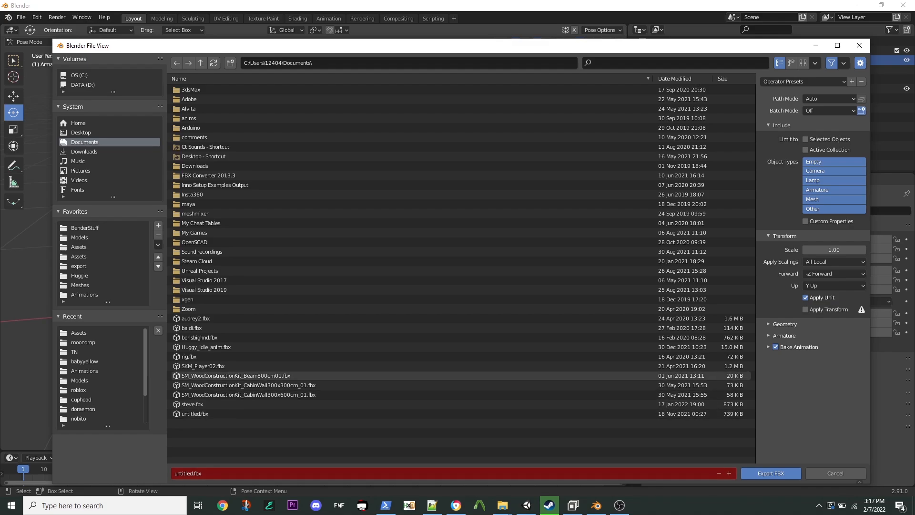
mouse_move(74, 351)
type("humanhead5")
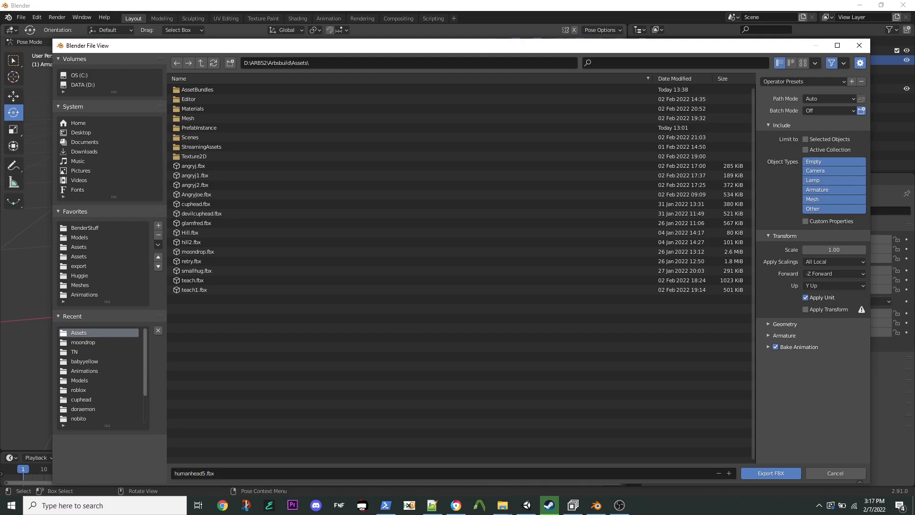
left_click(768, 335)
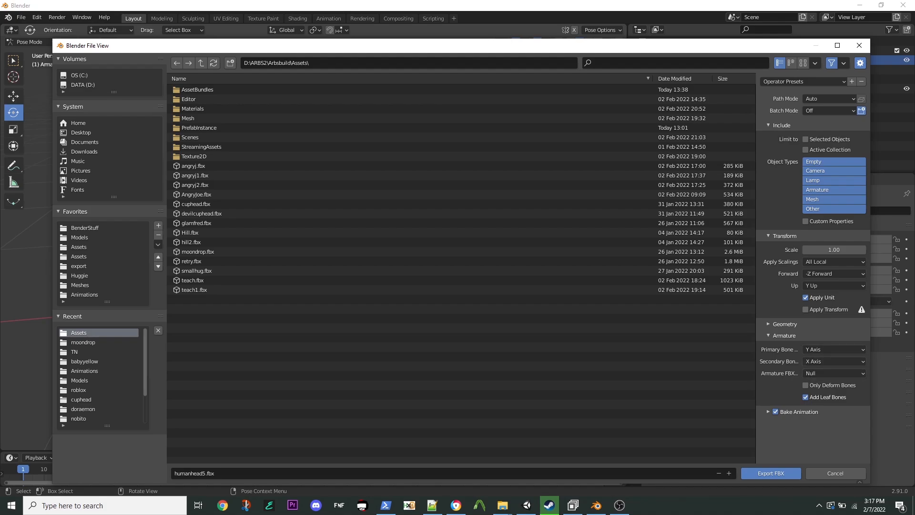
left_click(806, 397)
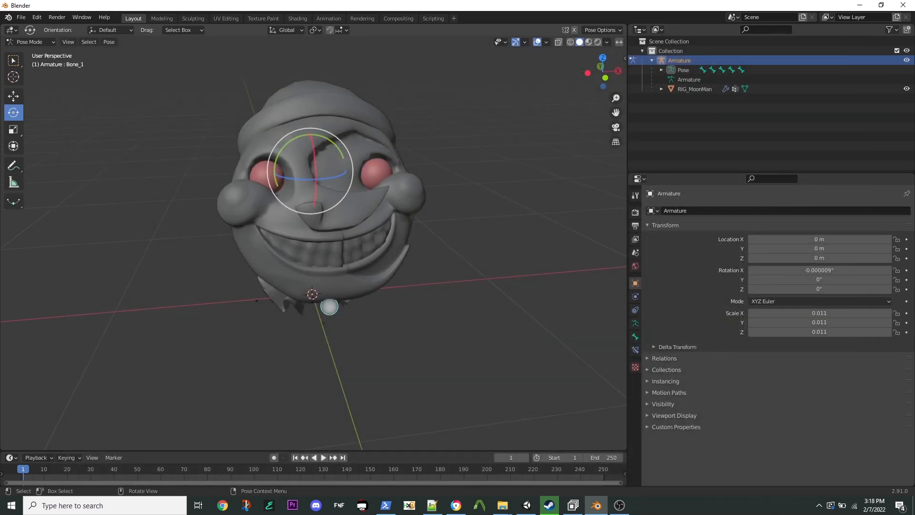
Step: Orbit around the head one last time, then move to the Unity editor
left_click_drag(310, 234, 251, 205)
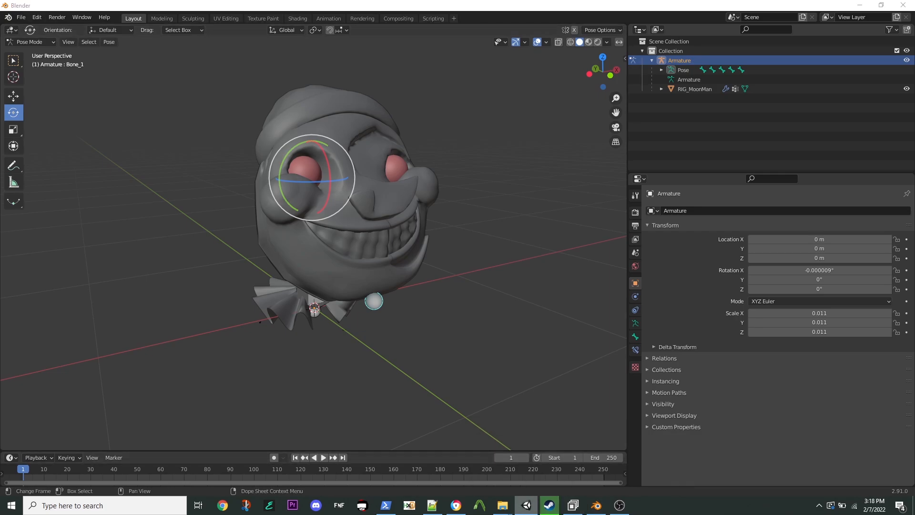
left_click(547, 505)
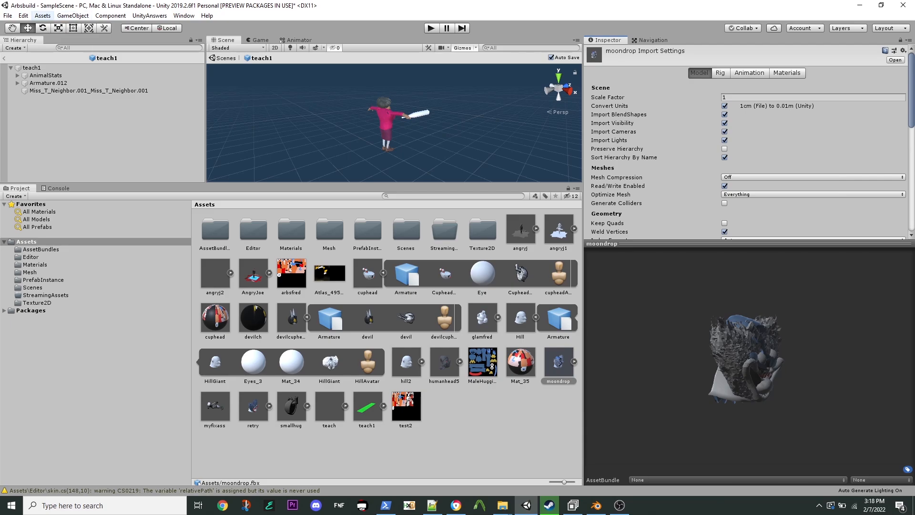
Step: Deselect the moondrop model and show humanhead5's import settings in the Inspector
left_click(42, 16)
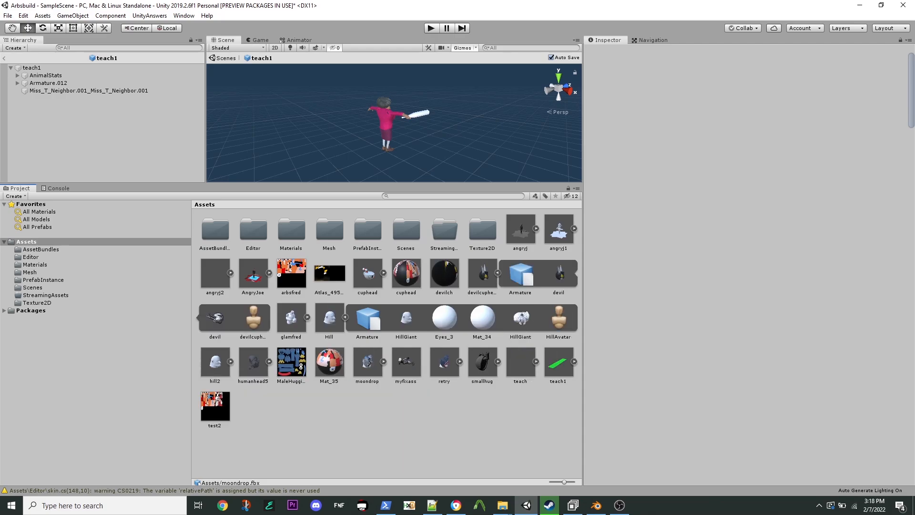
left_click(253, 360)
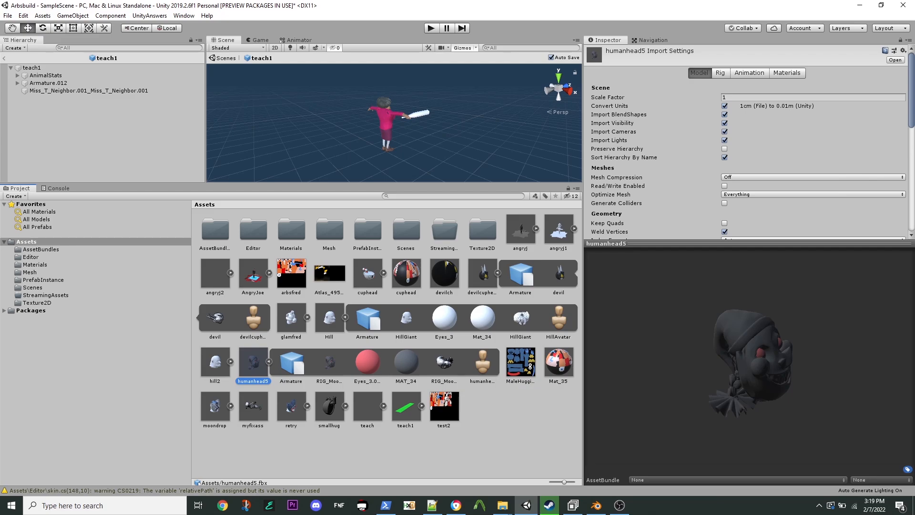
Step: Review MAT_34 and humanhead5's rig settings, then tick Read/Write Enabled on its model
left_click(406, 362)
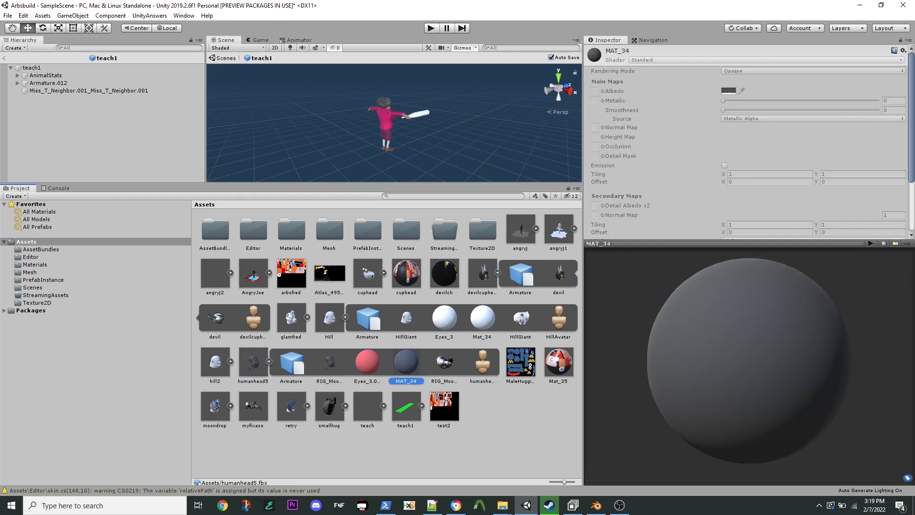
left_click(253, 362)
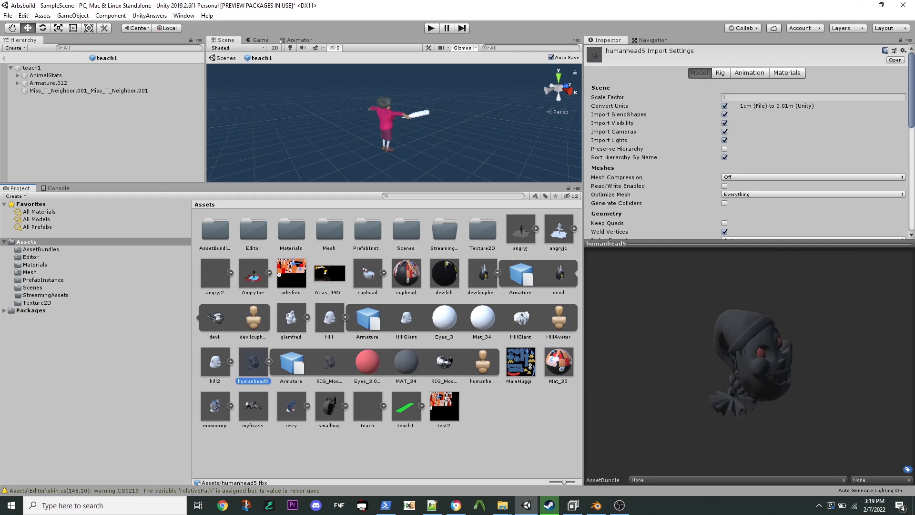
left_click(720, 73)
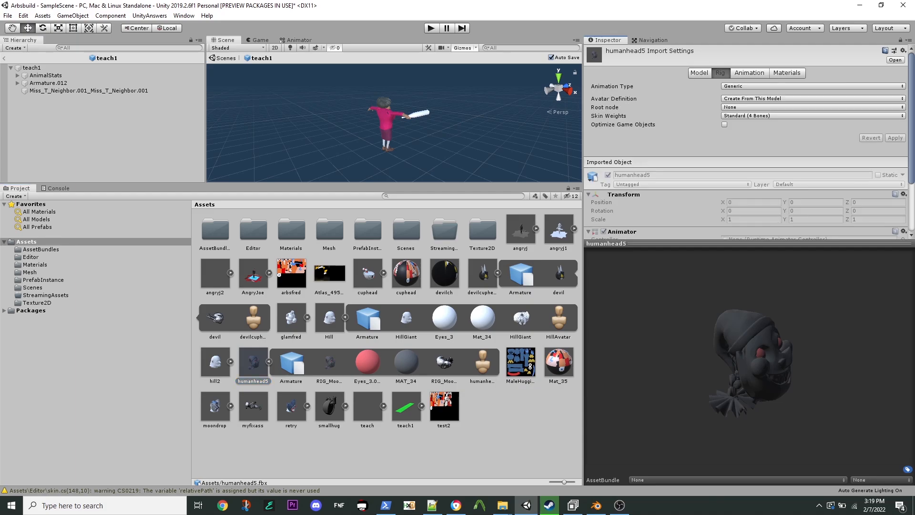
left_click(699, 73)
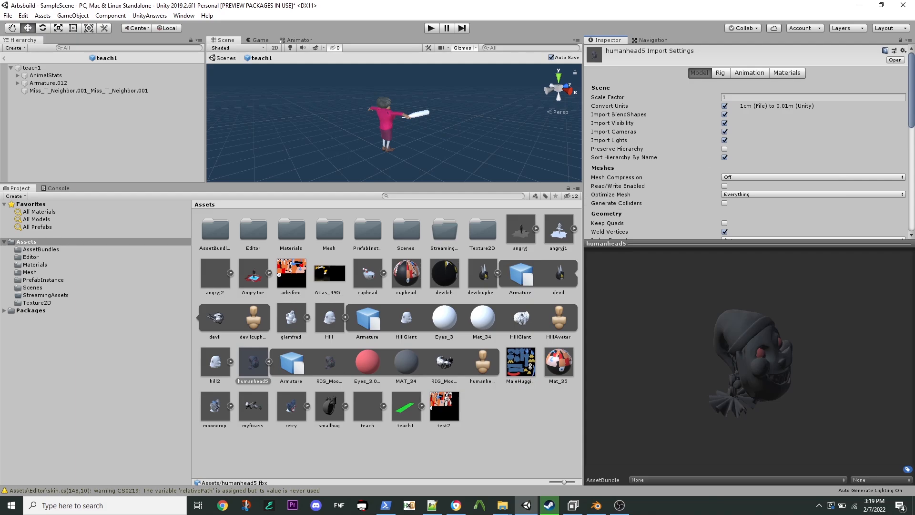
left_click(725, 185)
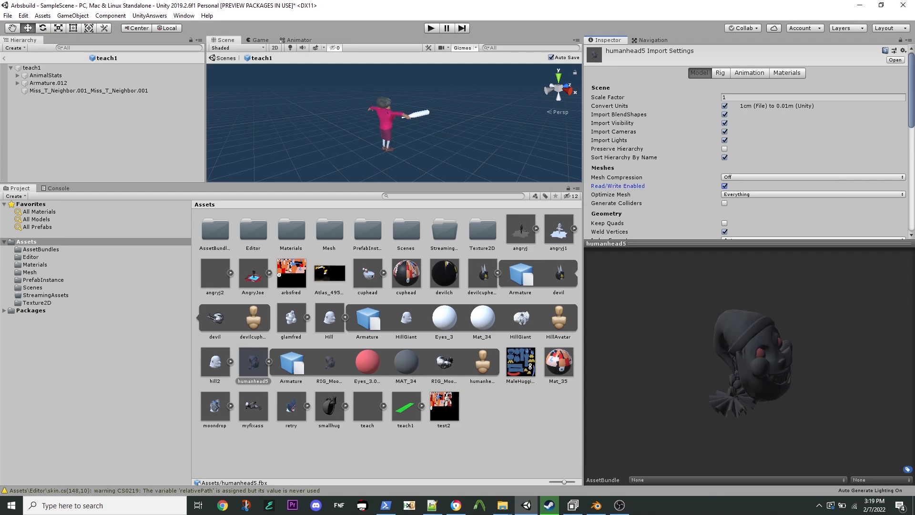
left_click(787, 72)
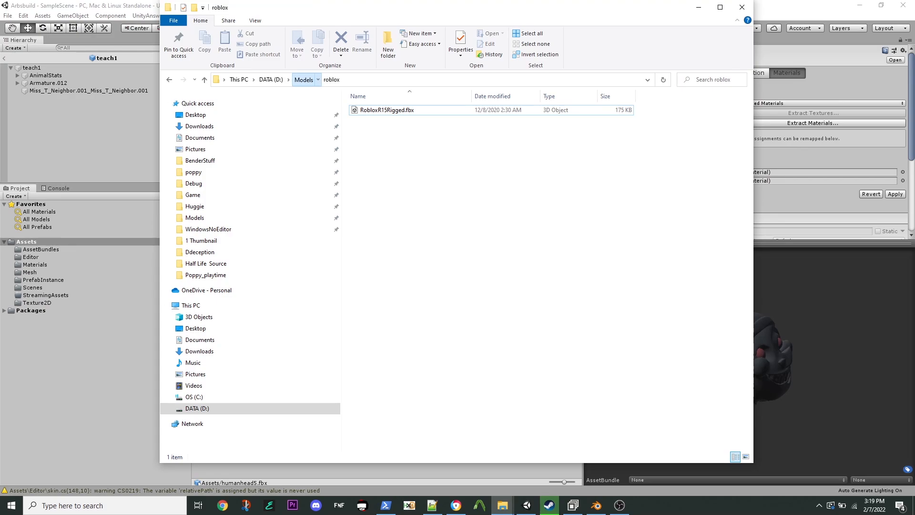
Step: Open the moondrop folder inside the saved Models folder in File Explorer
left_click(304, 79)
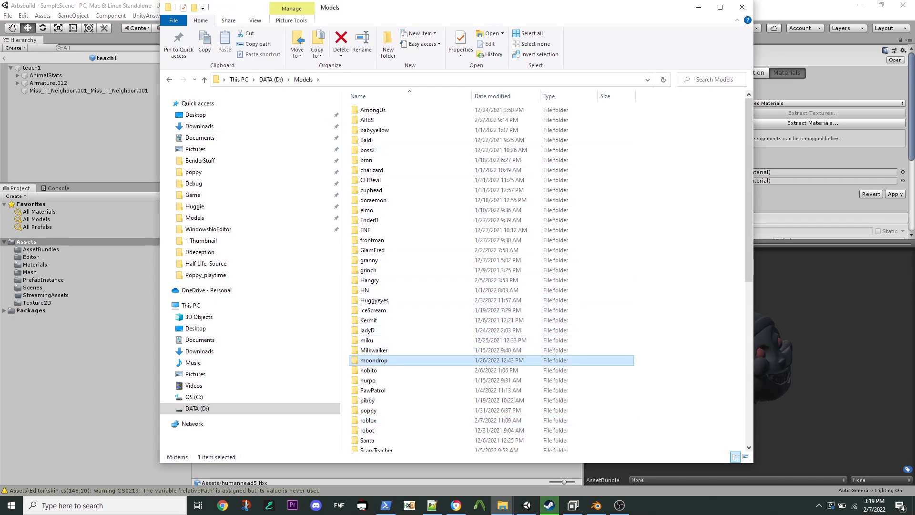
double_click(373, 361)
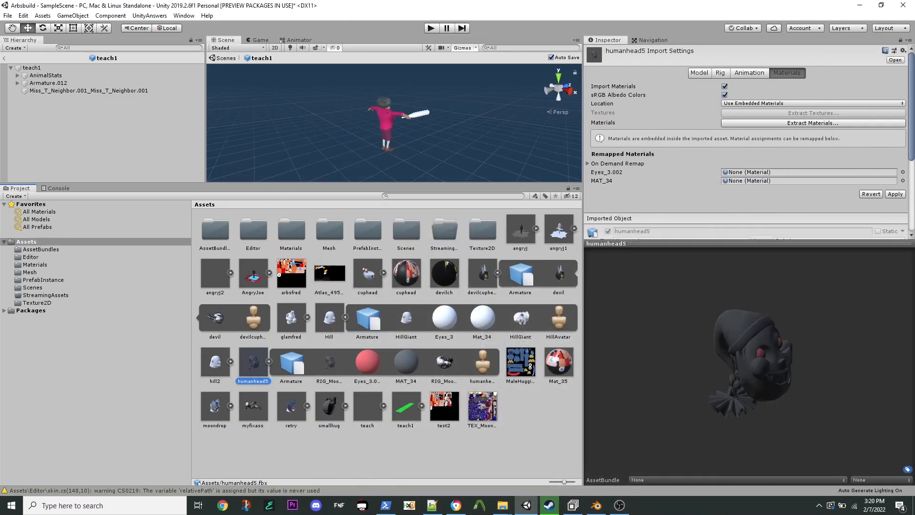
left_click(406, 362)
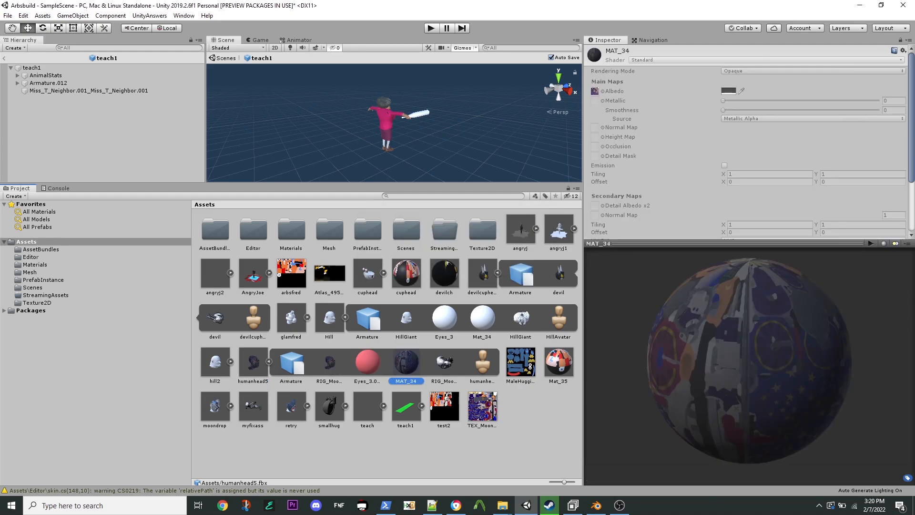
left_click(481, 405)
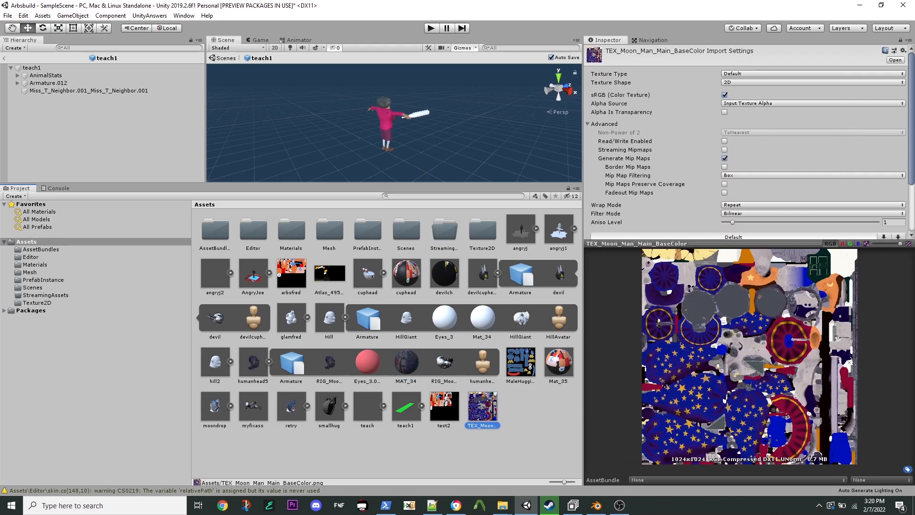
left_click(406, 362)
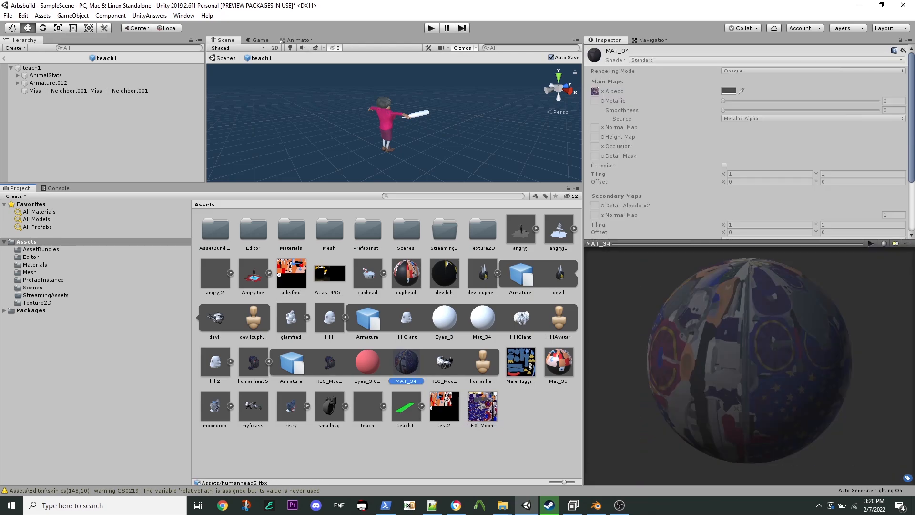
left_click(252, 361)
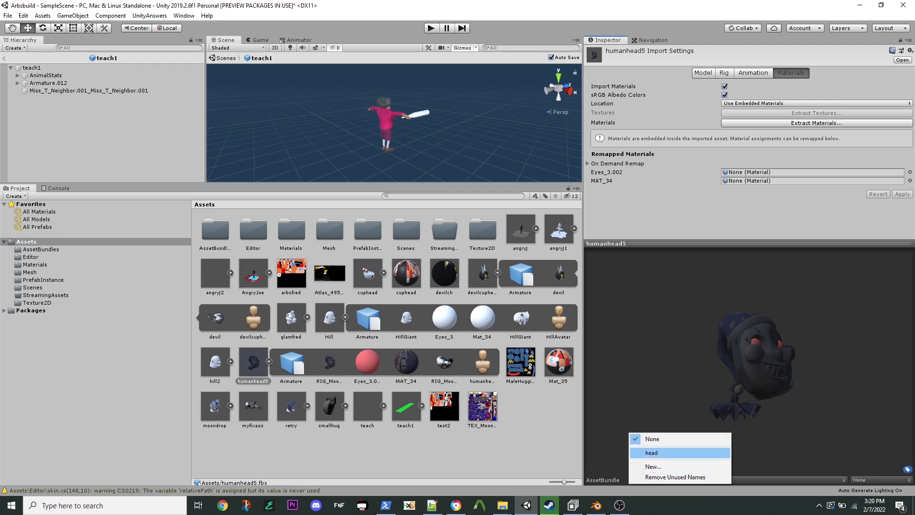
Step: Assign humanhead5 to the 'head' AssetBundle and verify TEX_Moon's bundle assignment
left_click(650, 452)
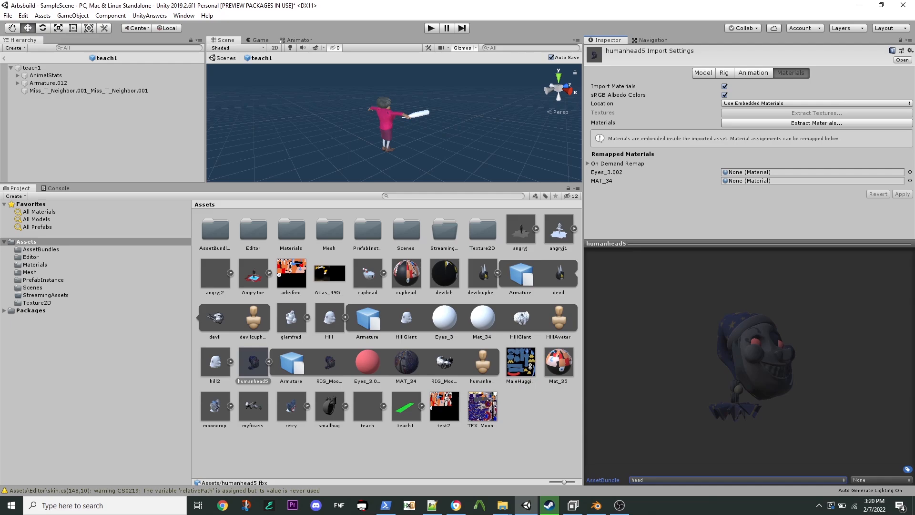
left_click(481, 406)
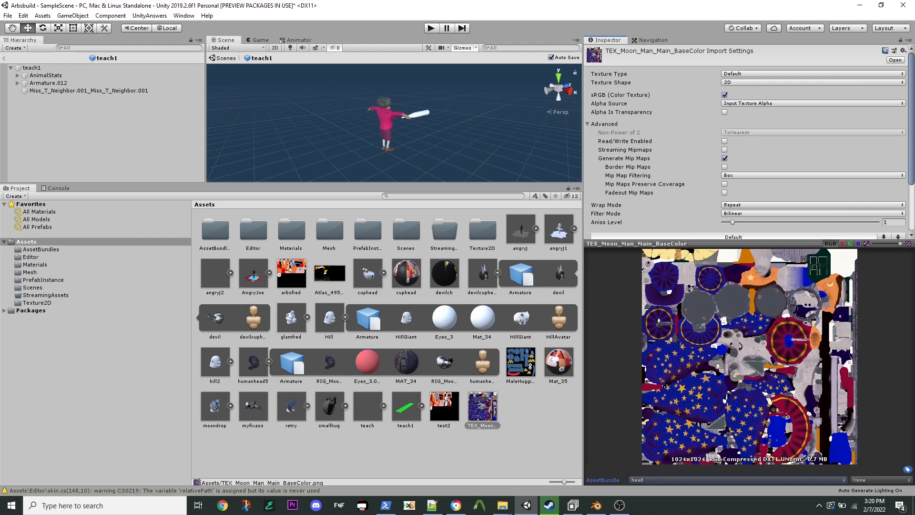
left_click(42, 15)
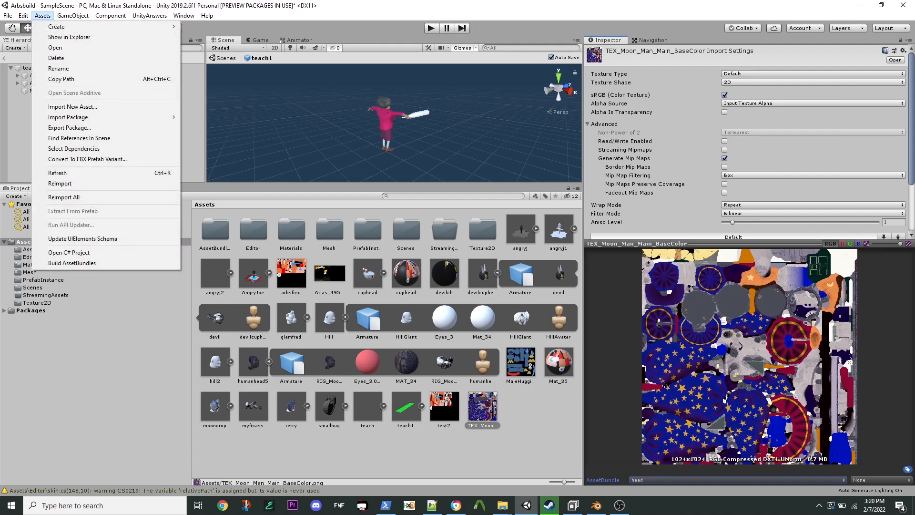
mouse_move(72, 263)
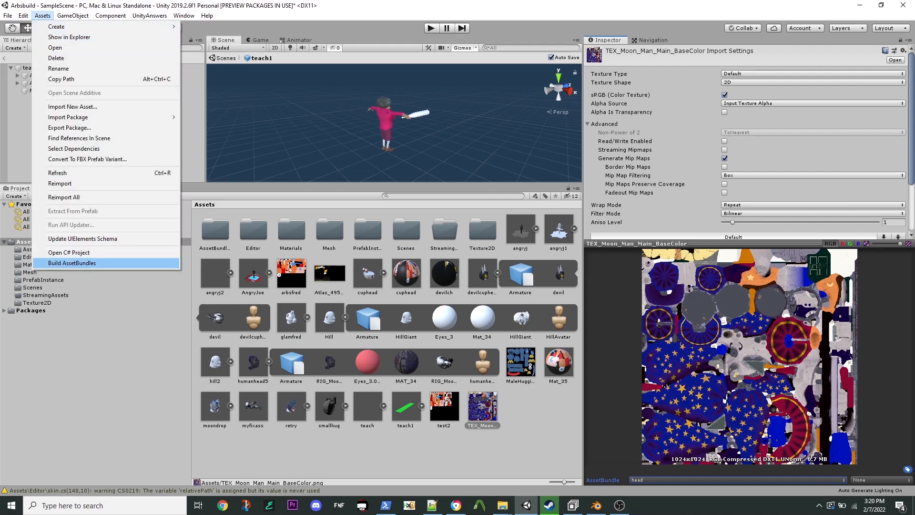
Step: Run Build AssetBundles and select the resulting AssetBundles folder in the Project panel
left_click(72, 262)
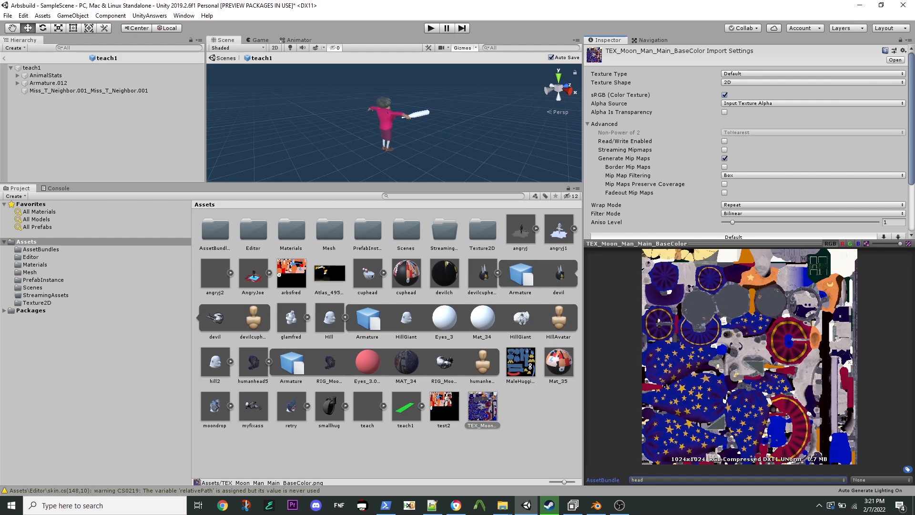
left_click(214, 228)
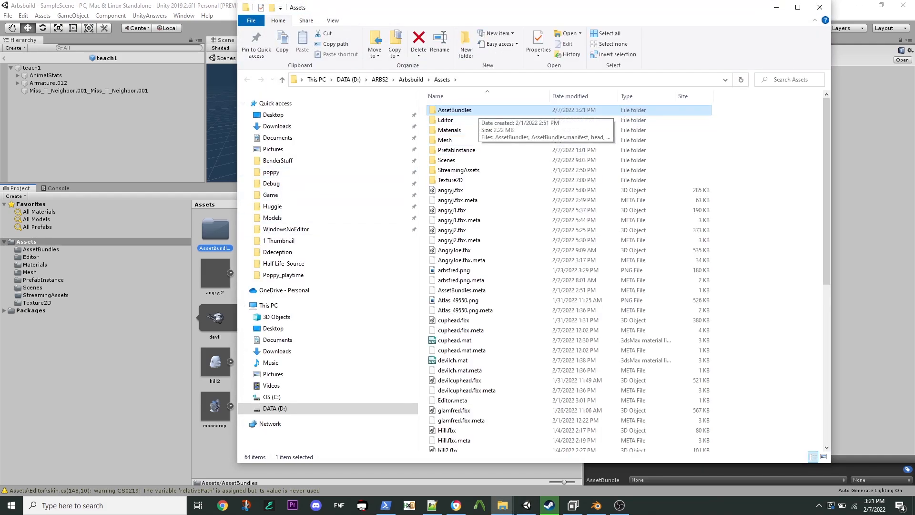
Step: Open the AssetBundles output folder showing the built head bundle and its manifest
double_click(455, 110)
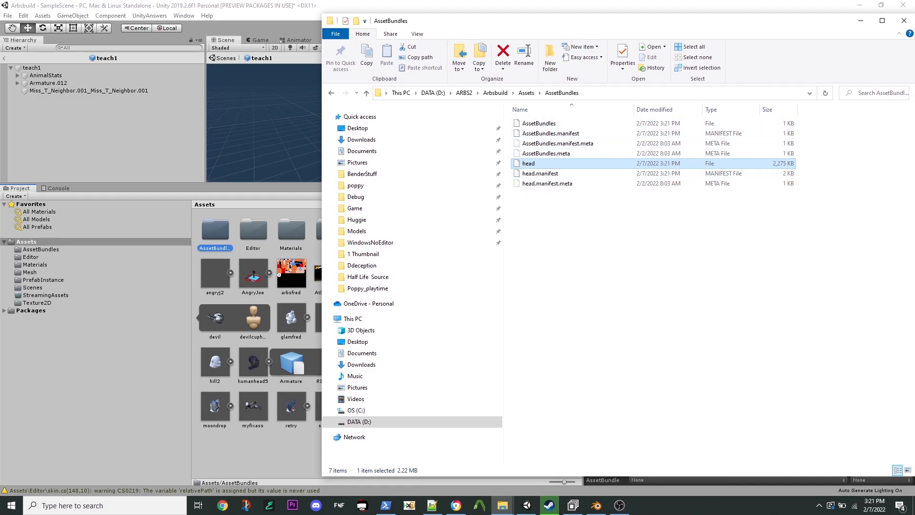
mouse_move(502, 506)
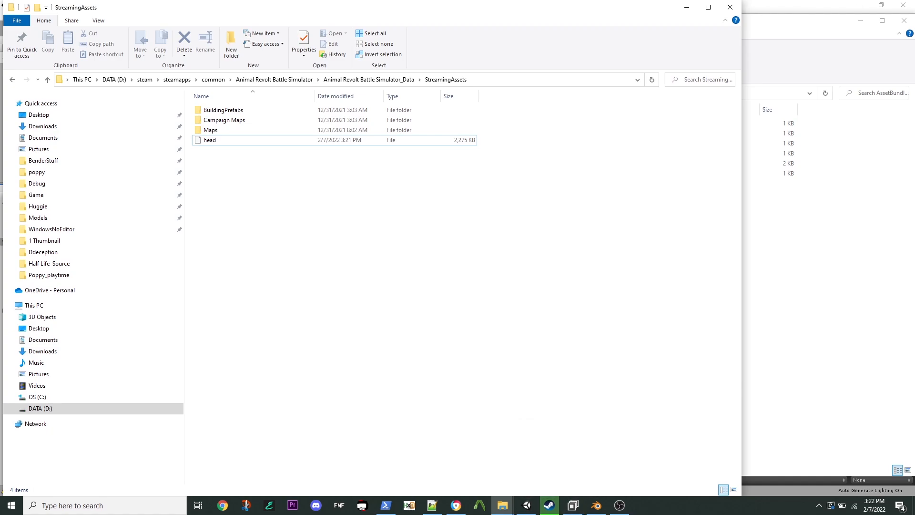
mouse_move(570, 504)
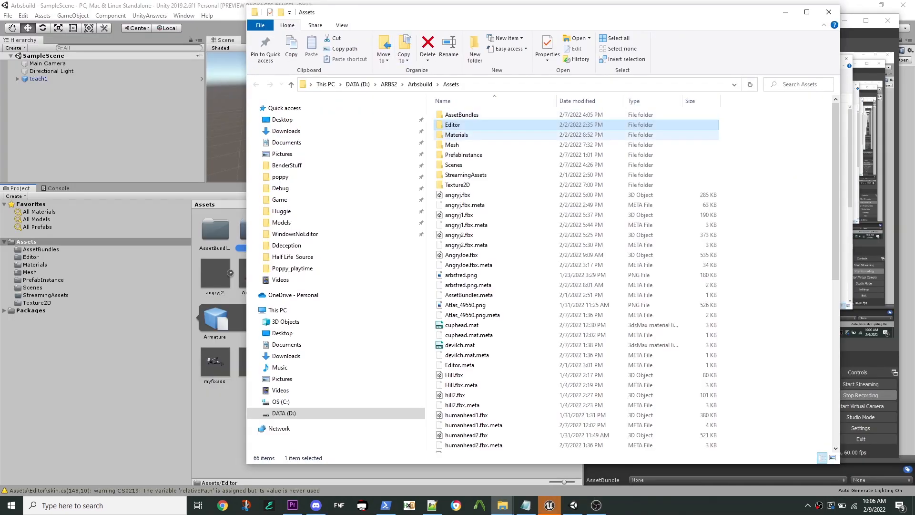
Step: Open the Arbsbuild Assets\Editor folder and select the CreateAssetBundles.cs script
left_click(452, 124)
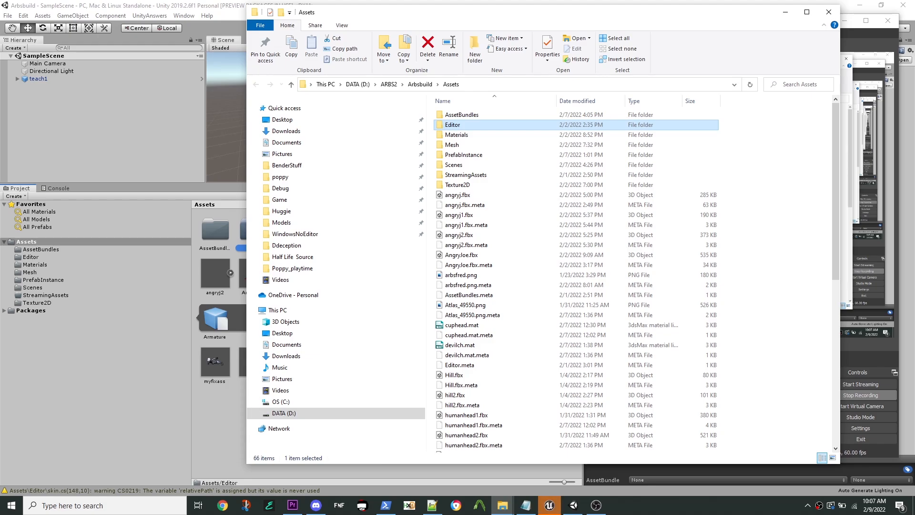
mouse_move(452, 124)
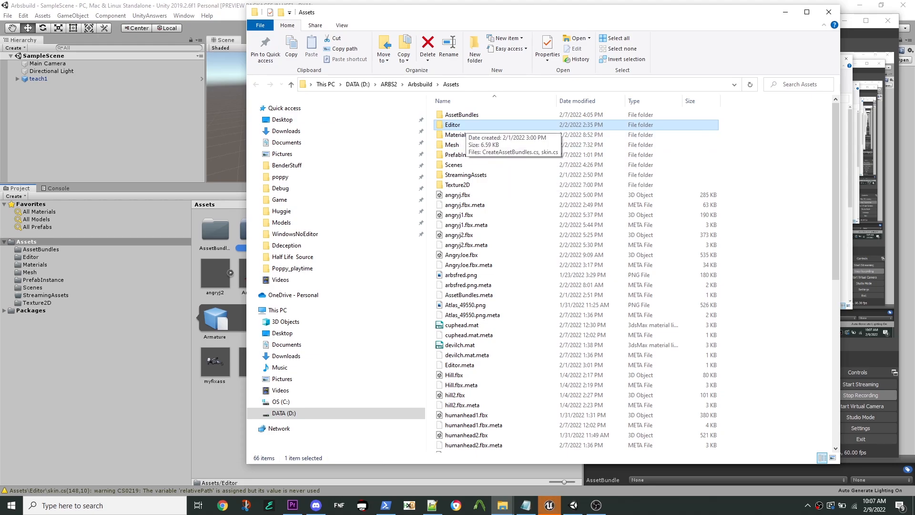
double_click(452, 125)
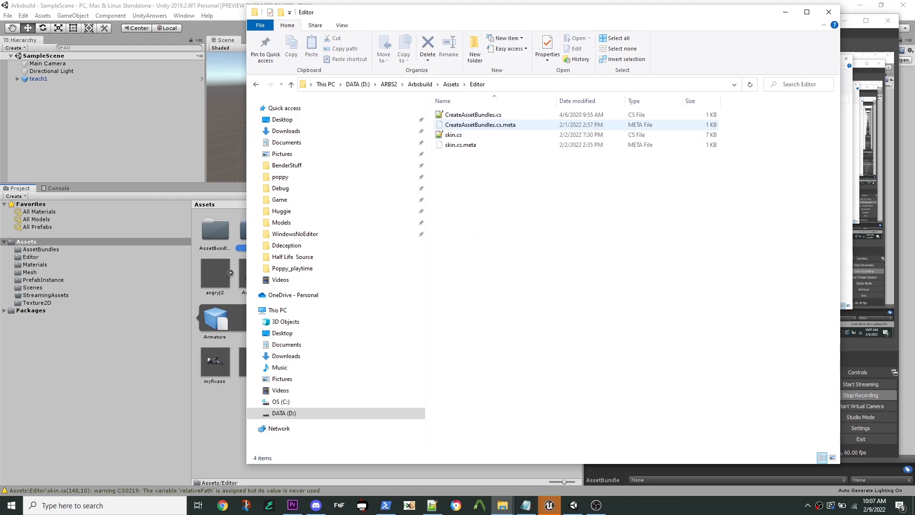
left_click(473, 114)
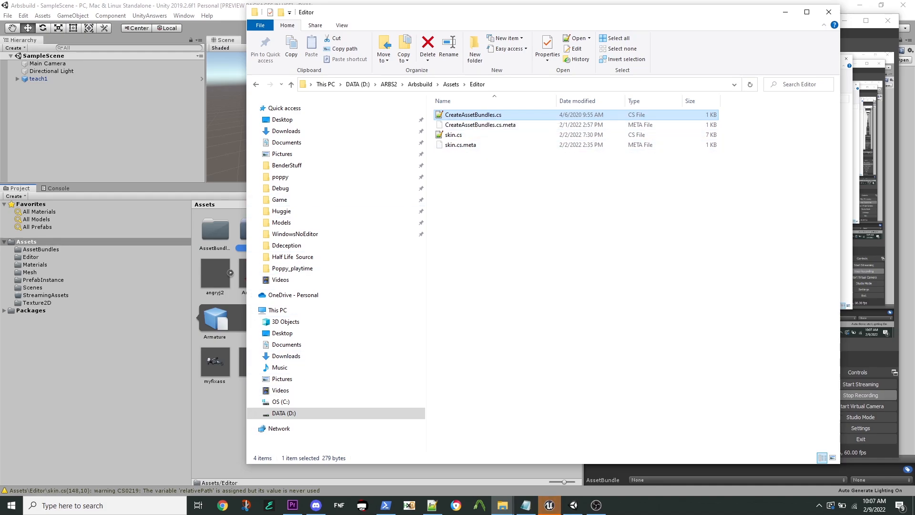
left_click(460, 144)
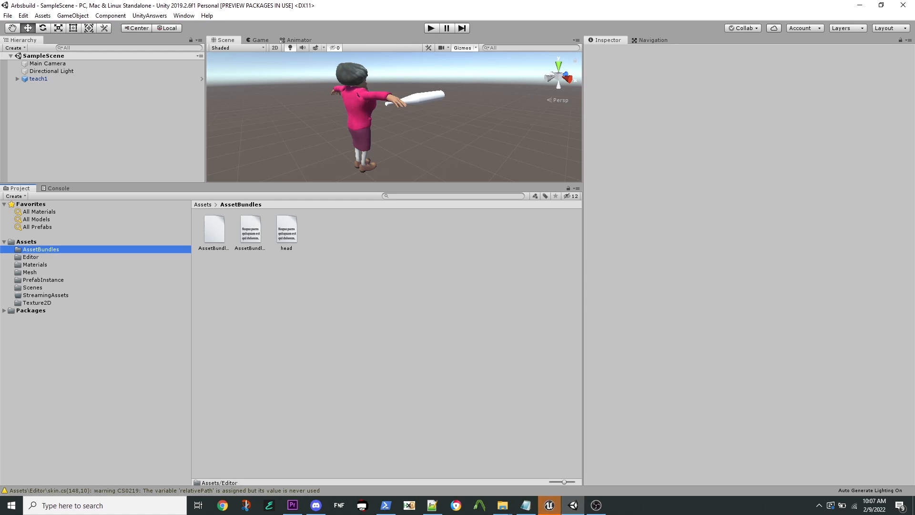
left_click(30, 257)
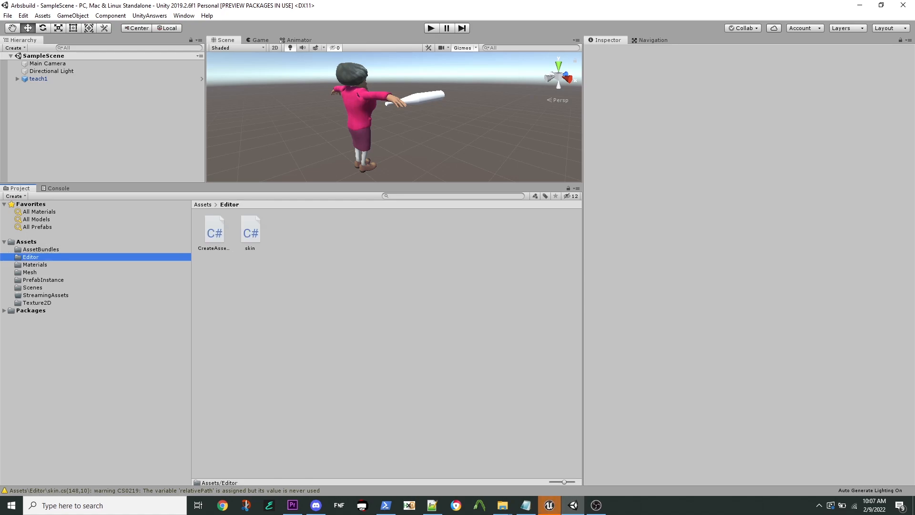
left_click(41, 249)
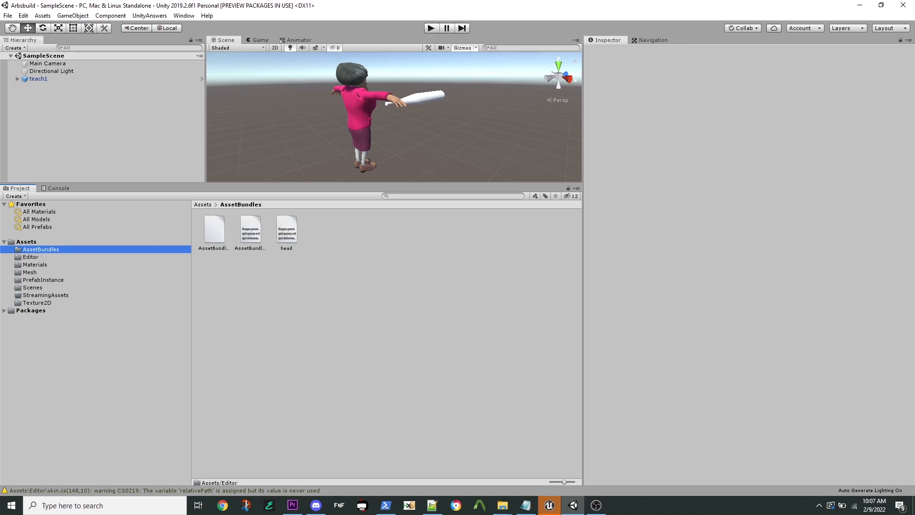
left_click(42, 15)
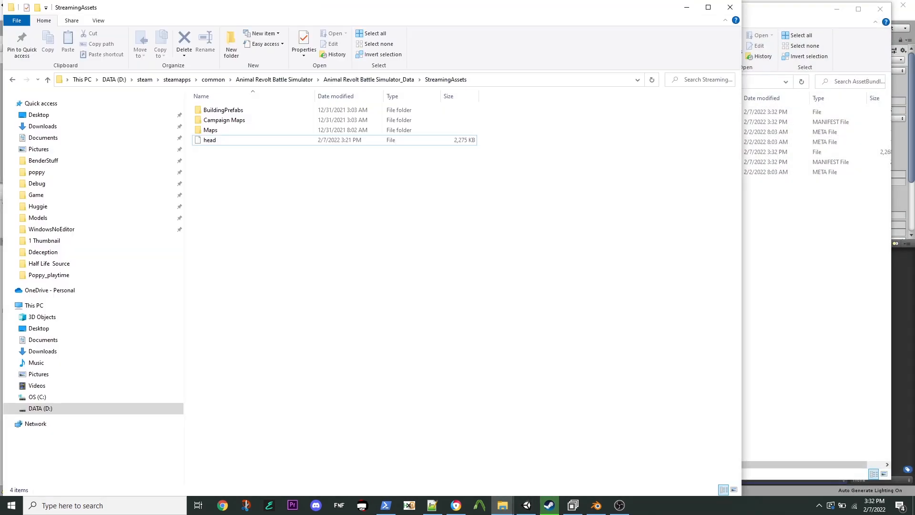
Step: Select the replaced 2,268 KB head bundle in StreamingAssets and launch the game
left_click(817, 152)
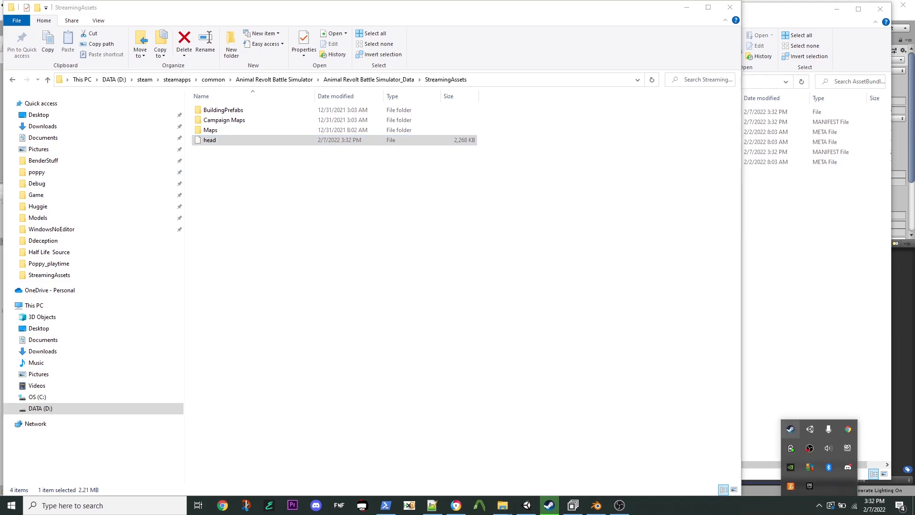
left_click(791, 429)
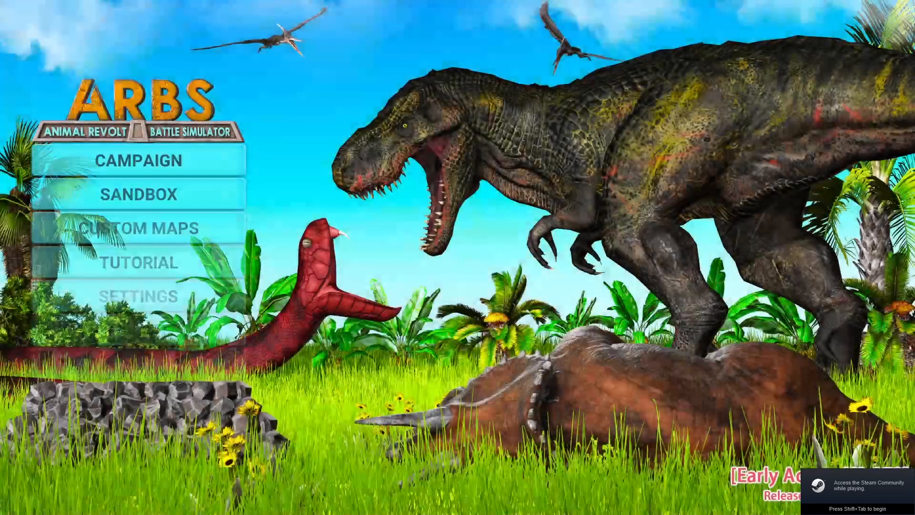
Step: Enter Sandbox mode and attach the moon-man head to the rhino body
left_click(138, 194)
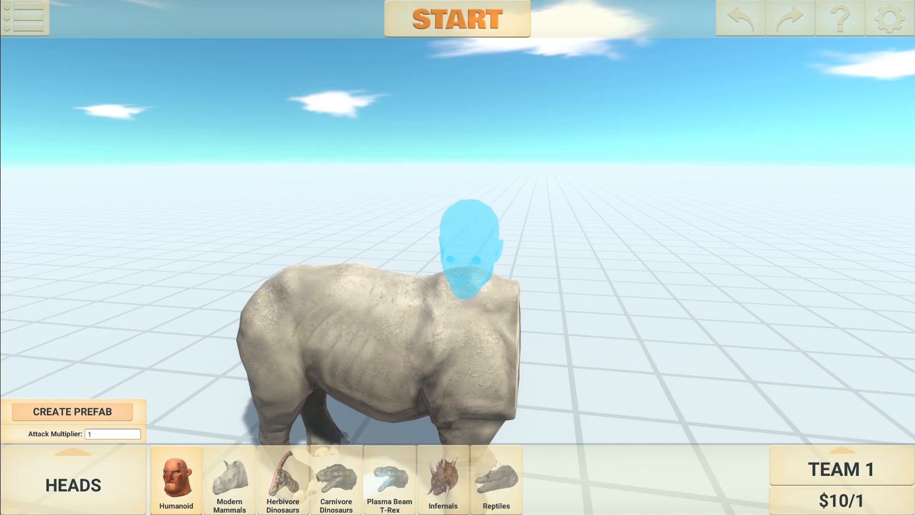
left_click(176, 480)
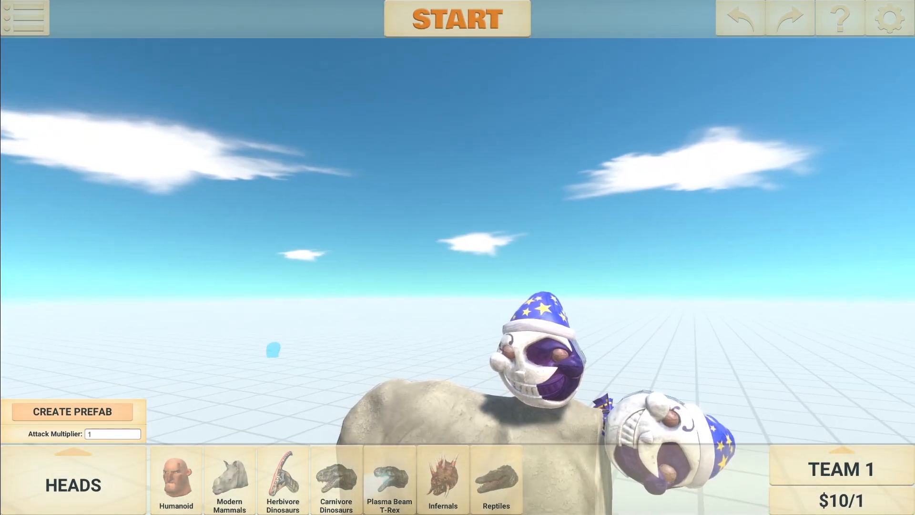
Step: Attach two more heads to the creature and switch to the Modern Humans unit category
left_click(176, 478)
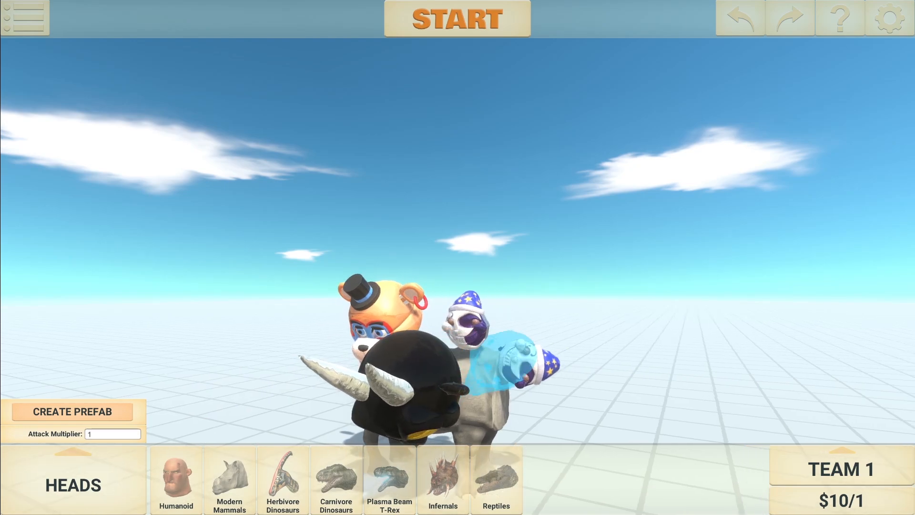
left_click(176, 478)
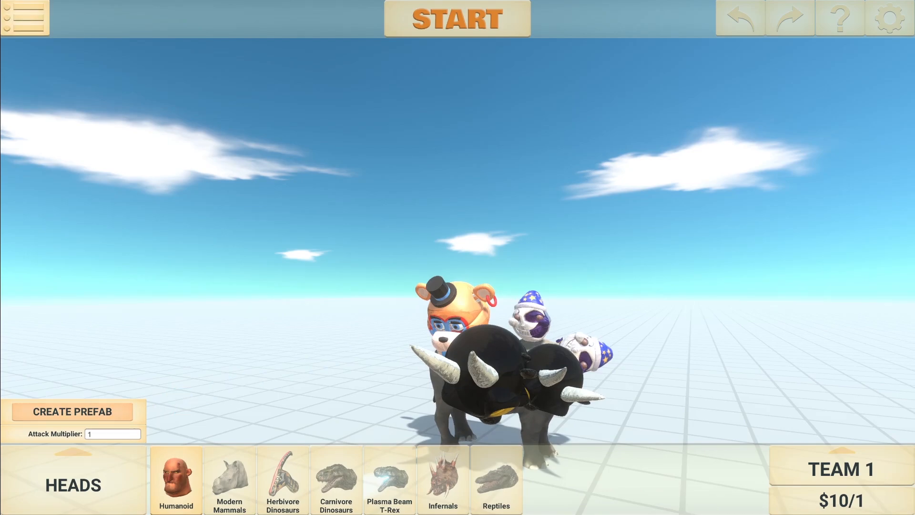
left_click(24, 18)
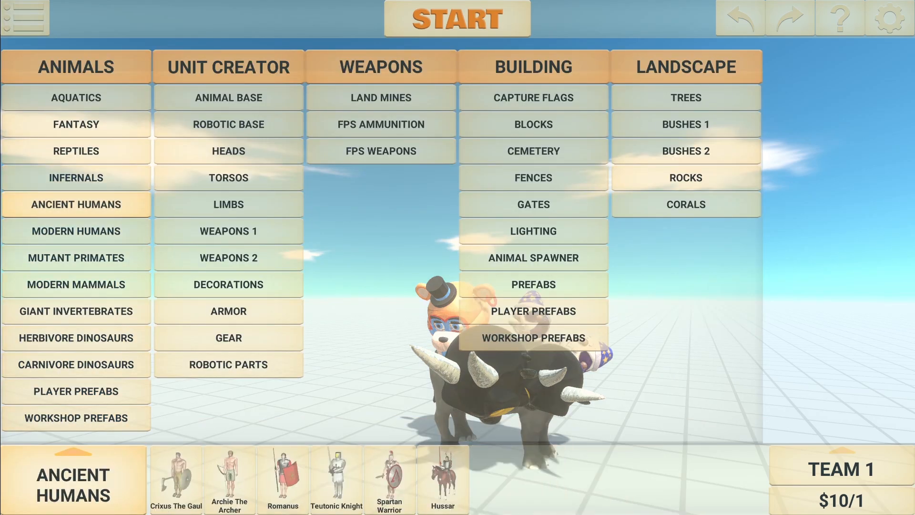
left_click(75, 231)
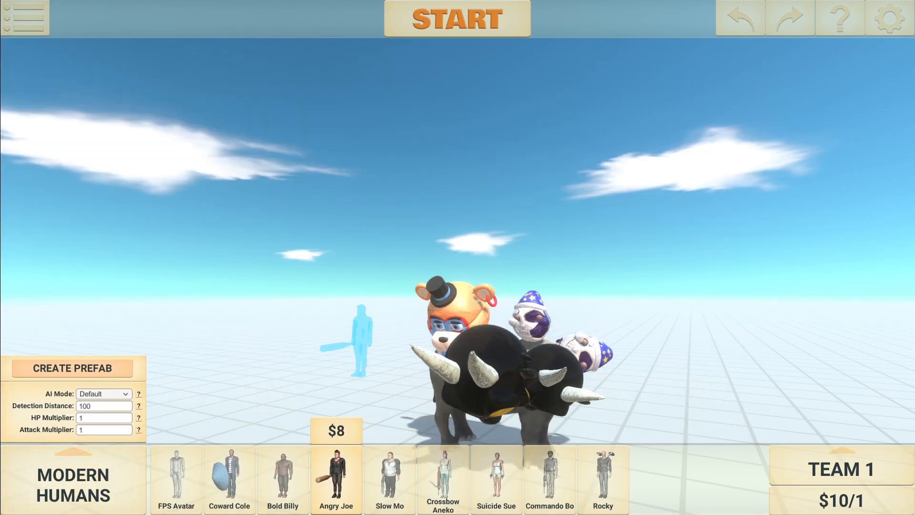